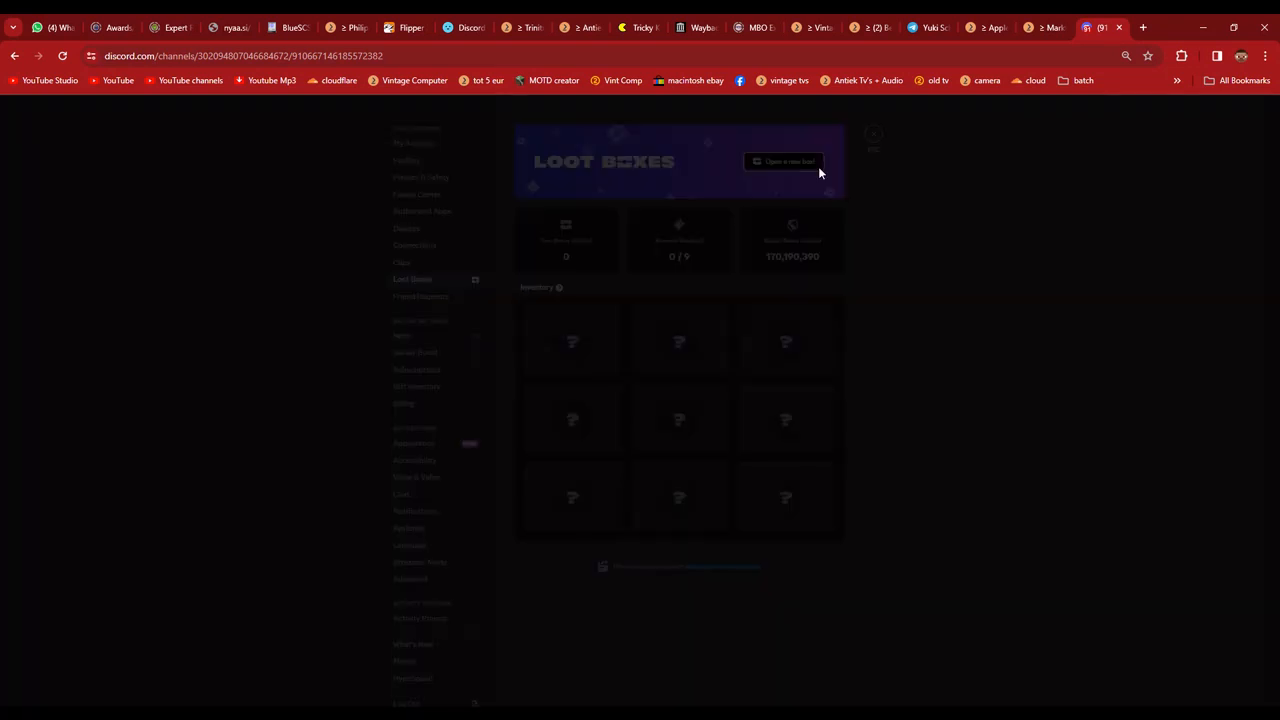
- Open three loot boxes, winning the Buster Blade and Power Helmet
click(785, 161)
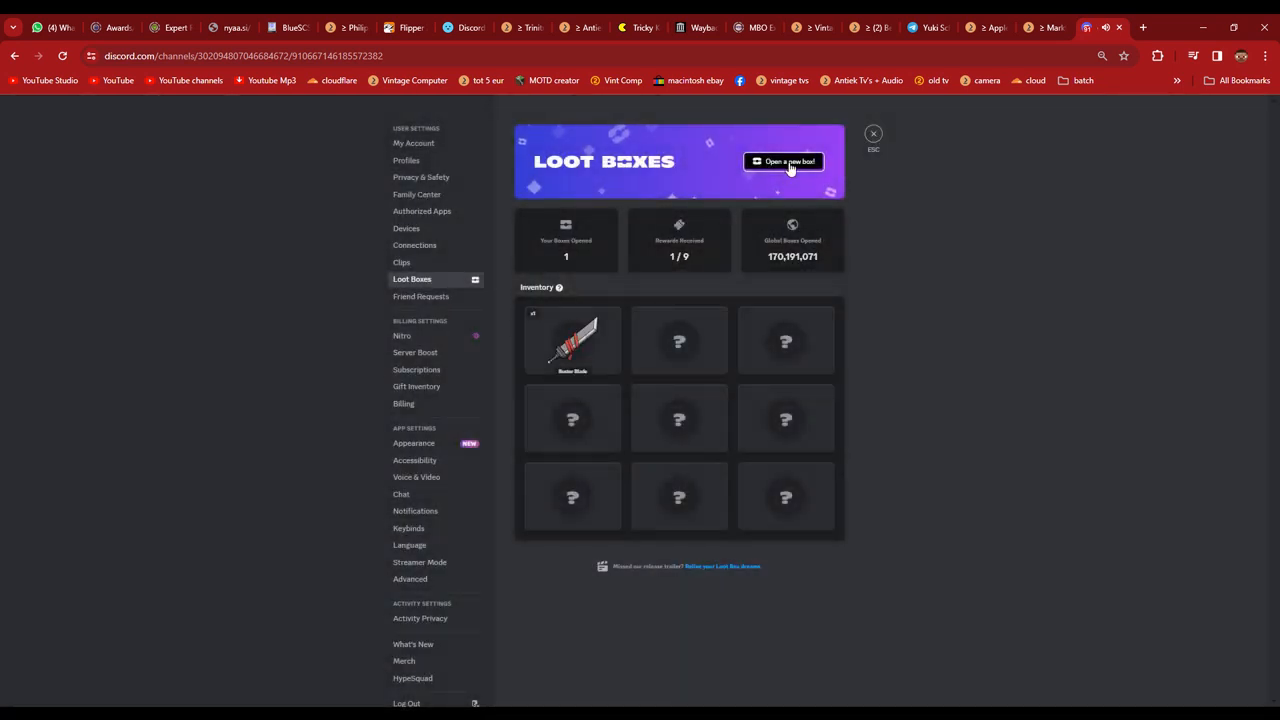
click(785, 161)
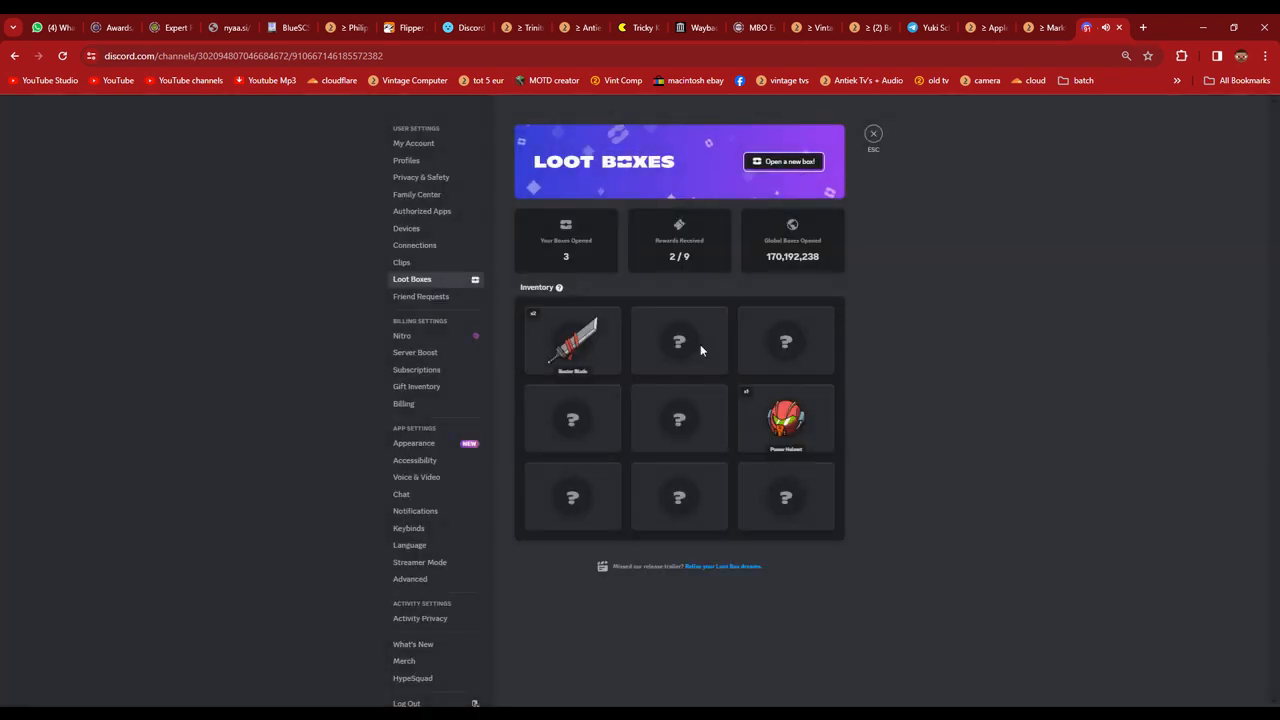
click(784, 161)
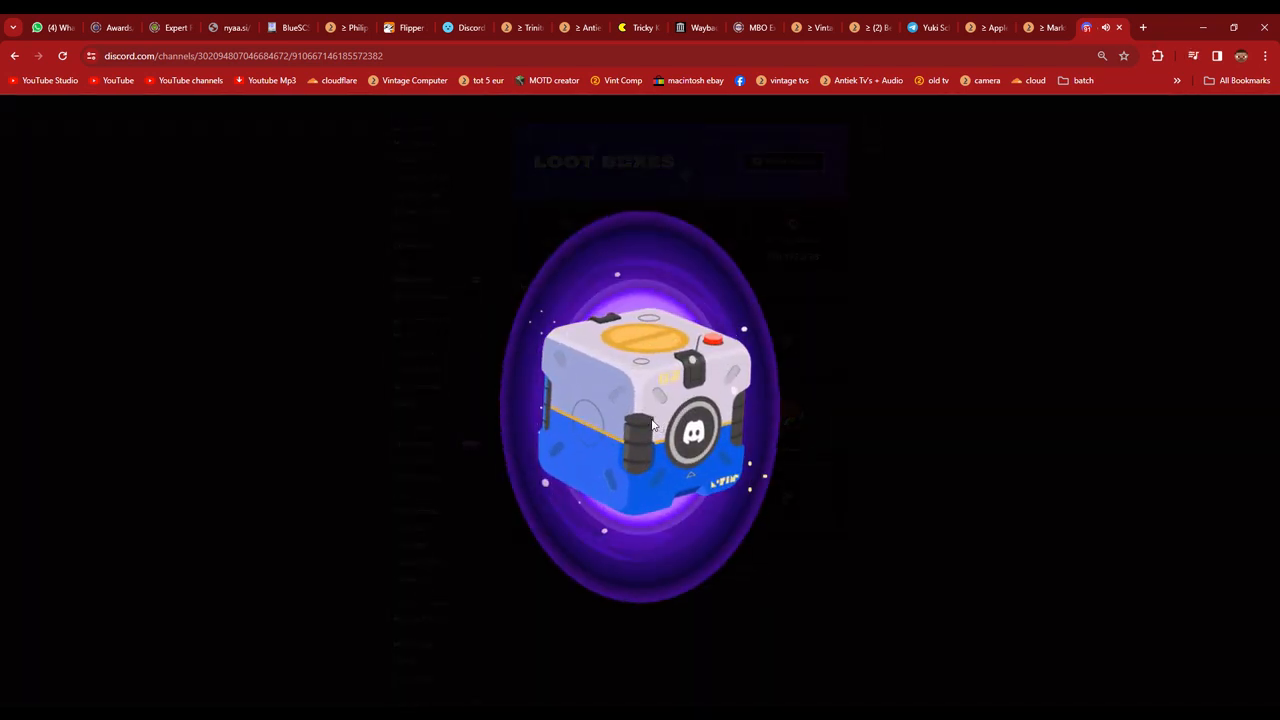
click(645, 410)
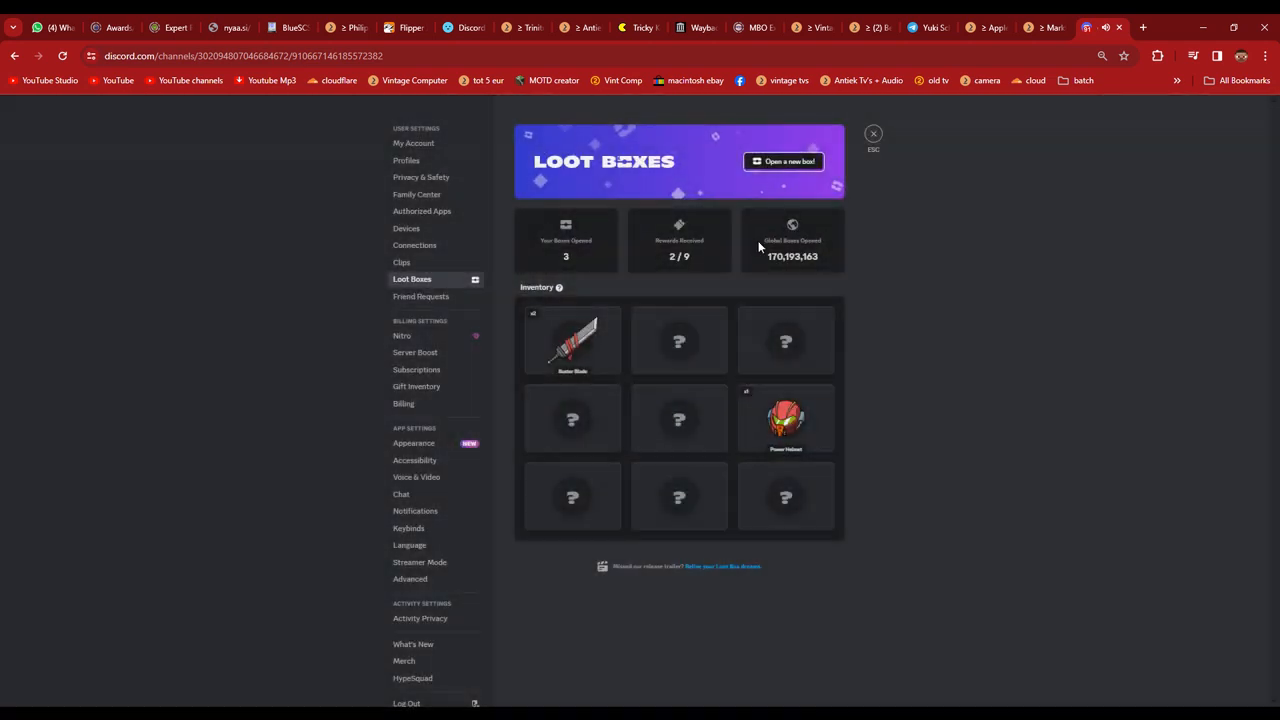
- Open five more loot boxes, collecting Cute Plushie, ocarina, Quack!! and banana
click(783, 161)
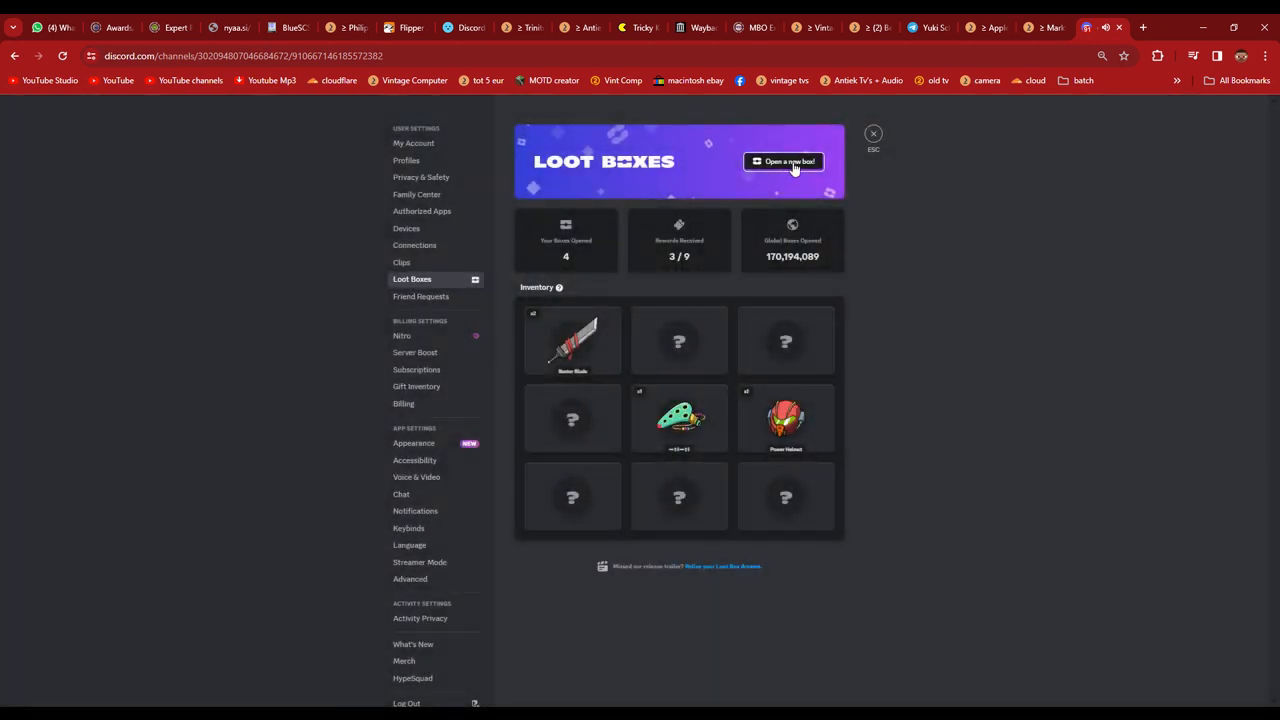
click(785, 161)
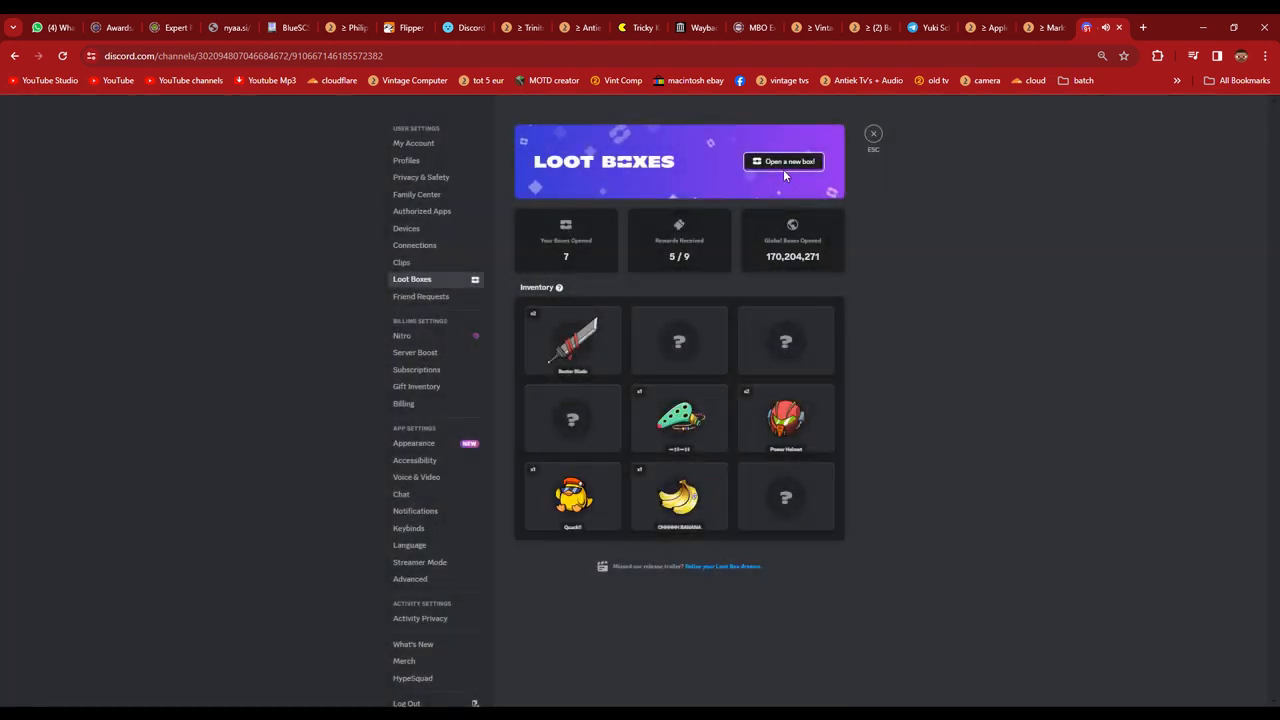
click(785, 161)
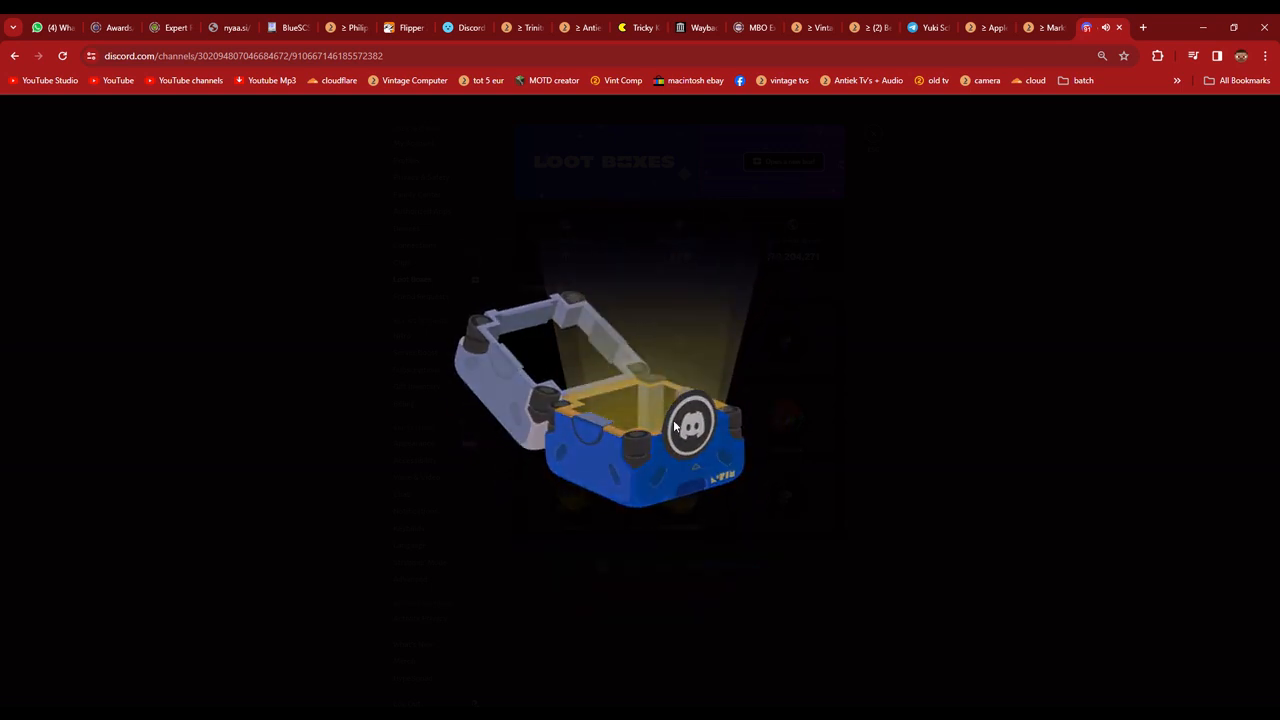
click(680, 420)
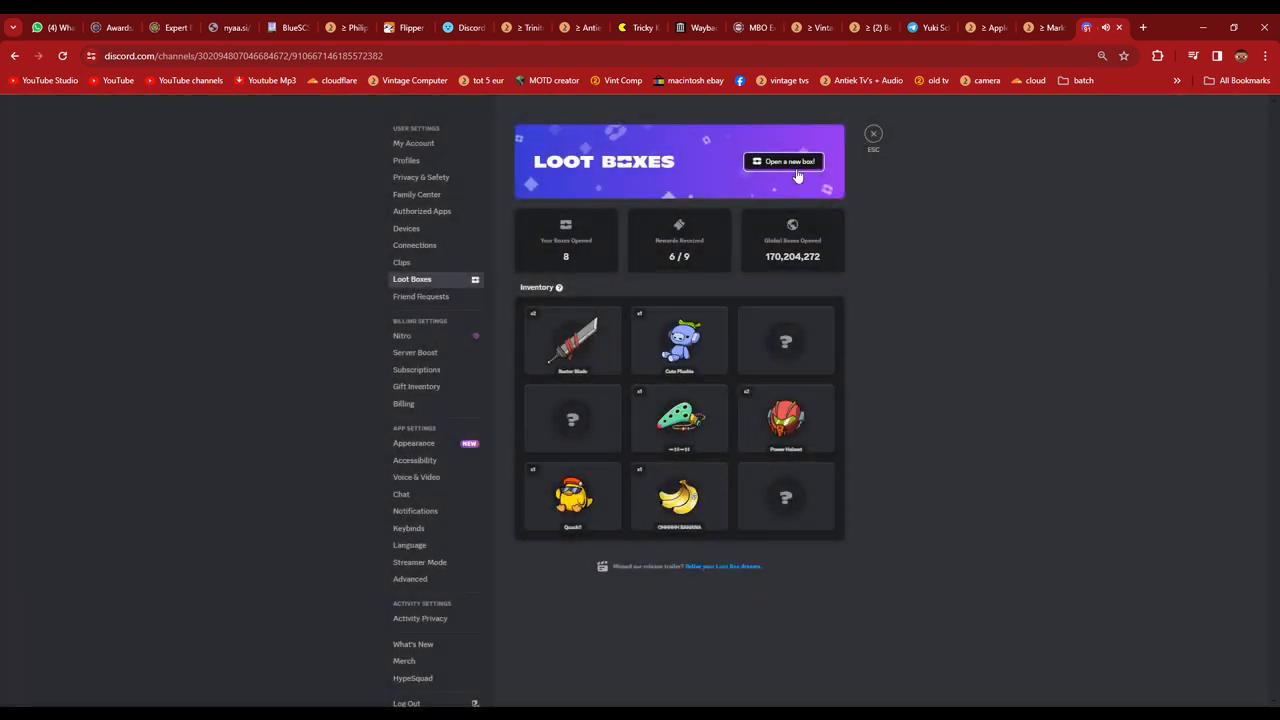
click(783, 161)
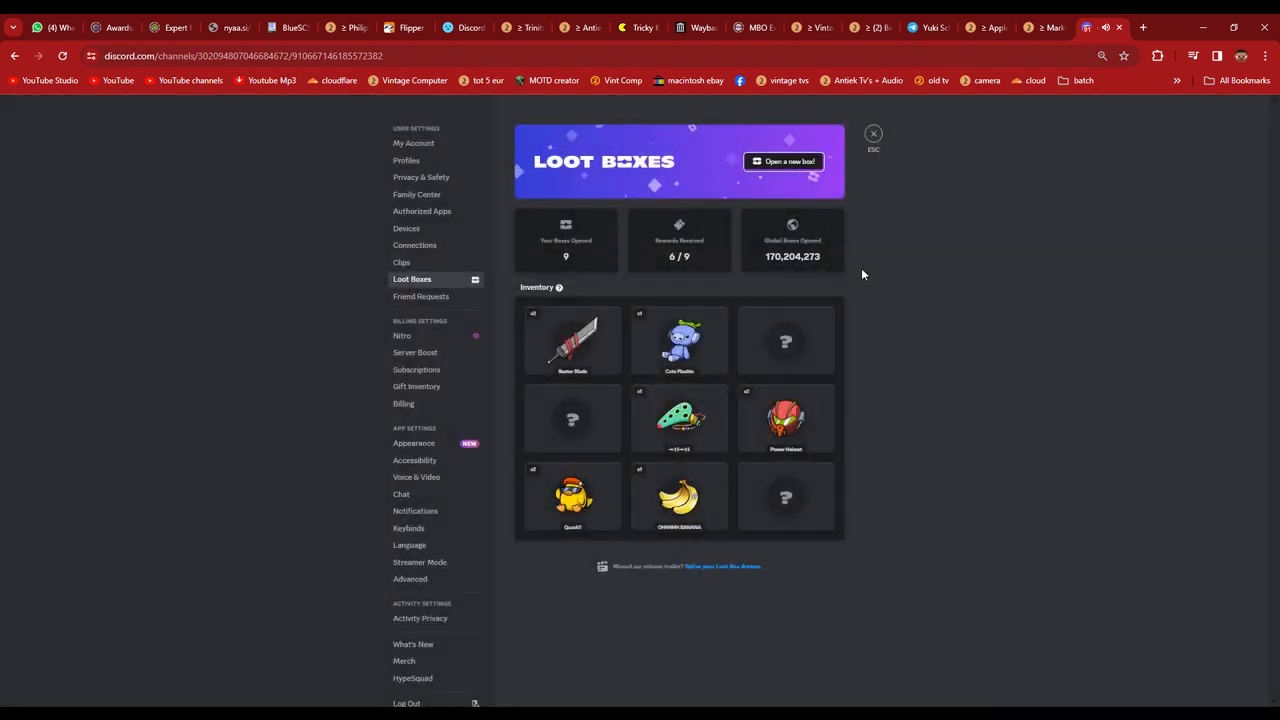
- Open three more loot boxes, winning the Dream Hammer for seven of nine
click(785, 161)
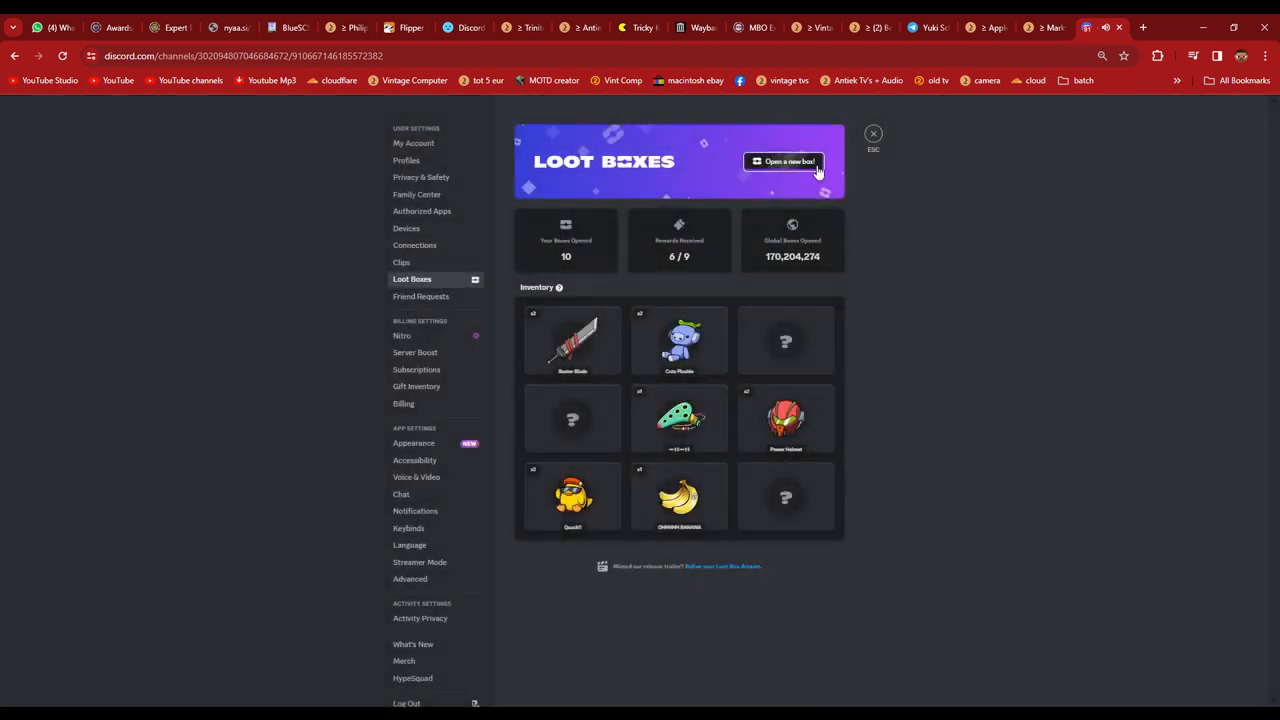
click(786, 161)
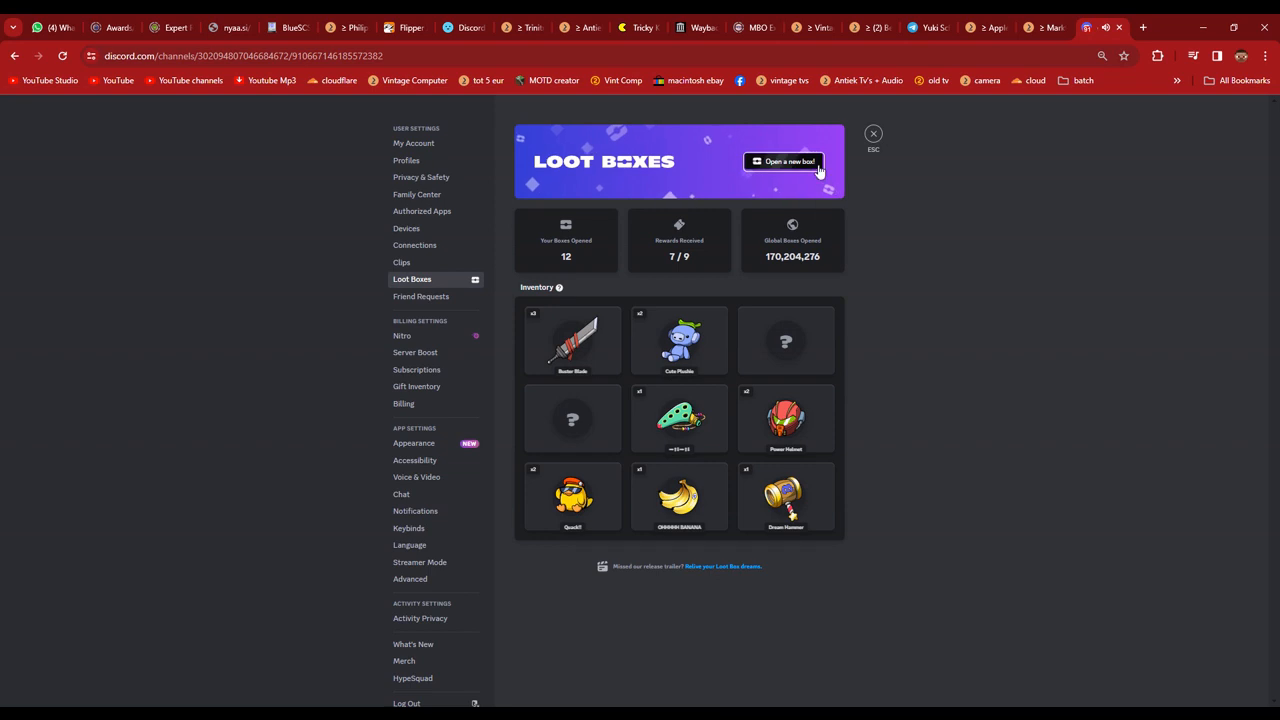
click(785, 161)
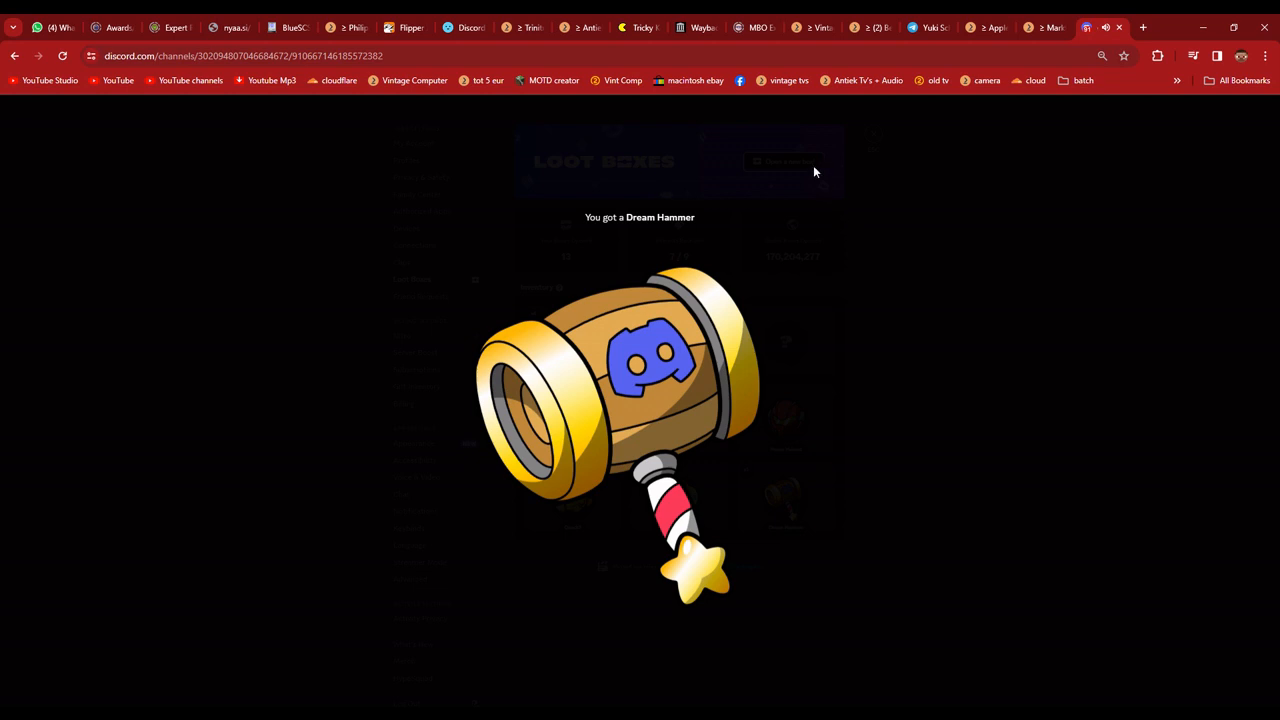
- Dismiss the Dream Hammer reveal and open boxes until Rewards Received reads 9/9
click(783, 161)
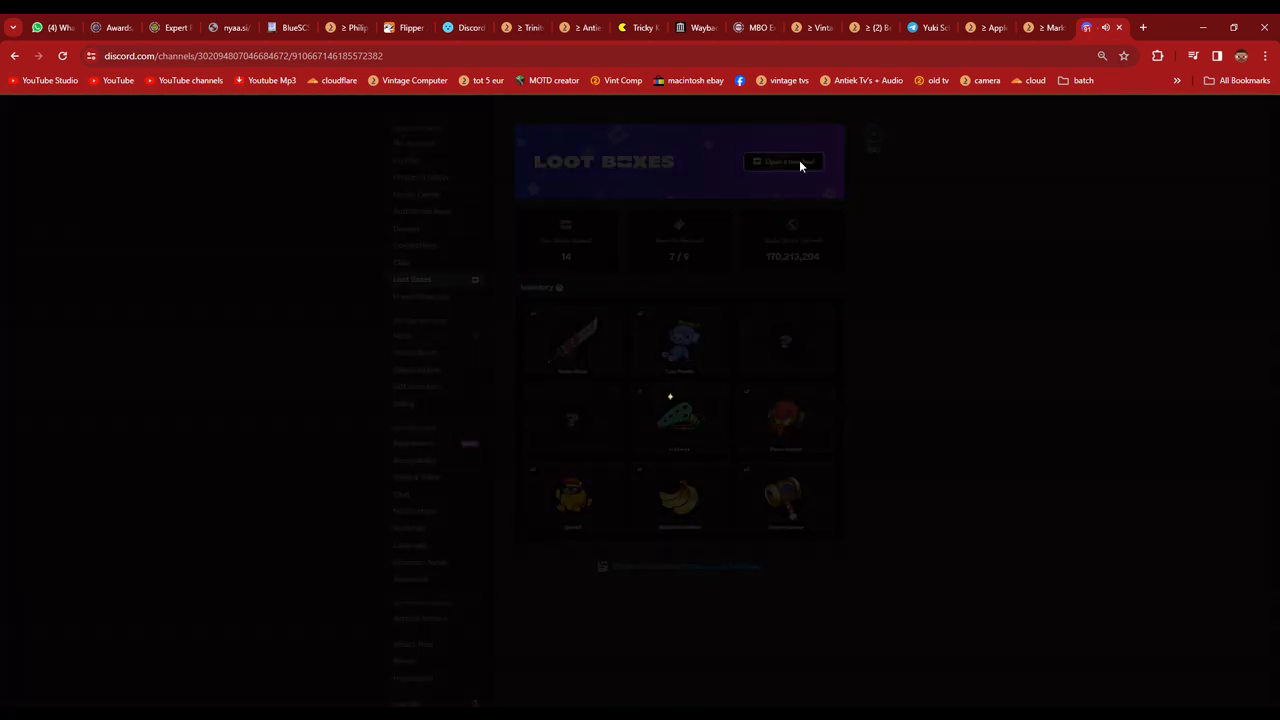
click(783, 161)
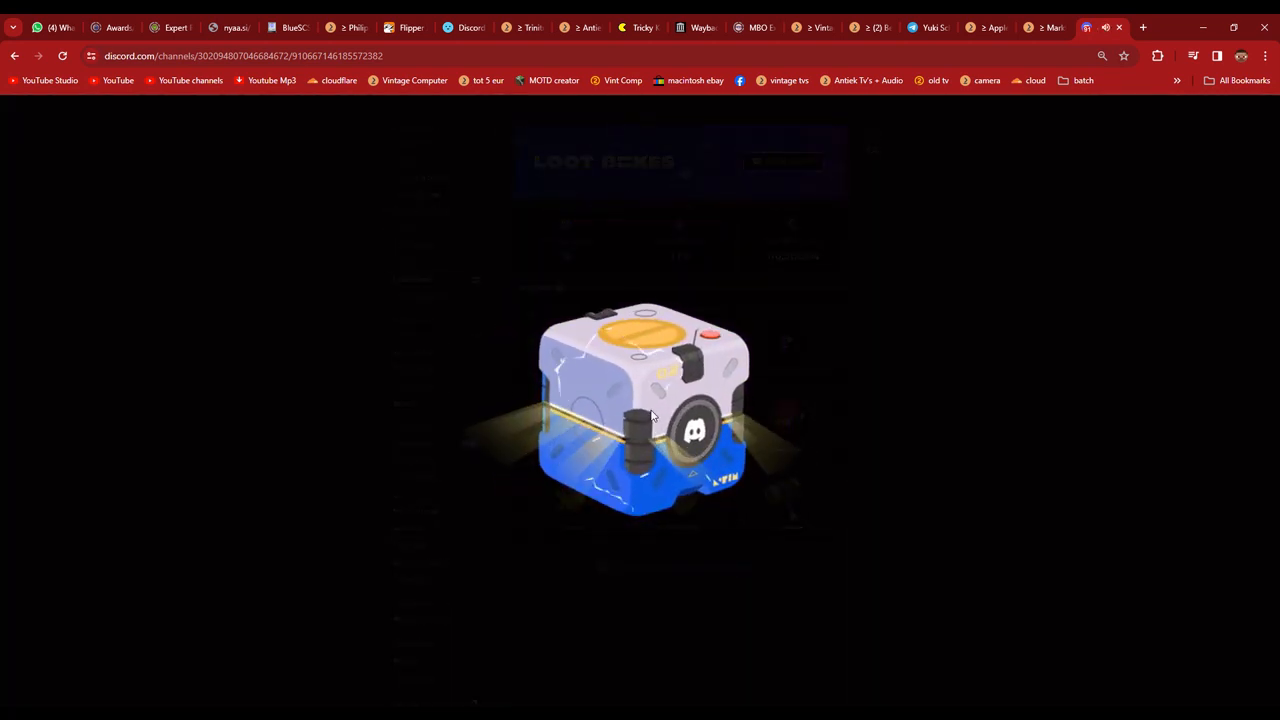
click(645, 410)
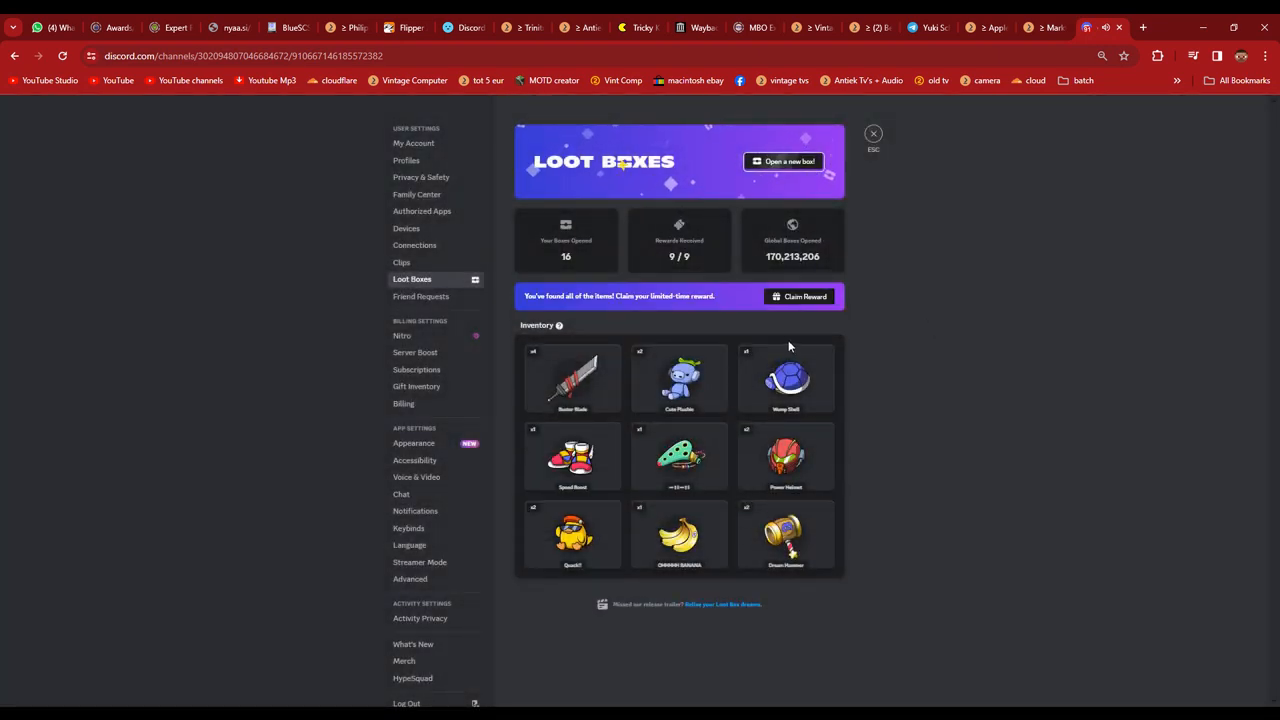
click(784, 161)
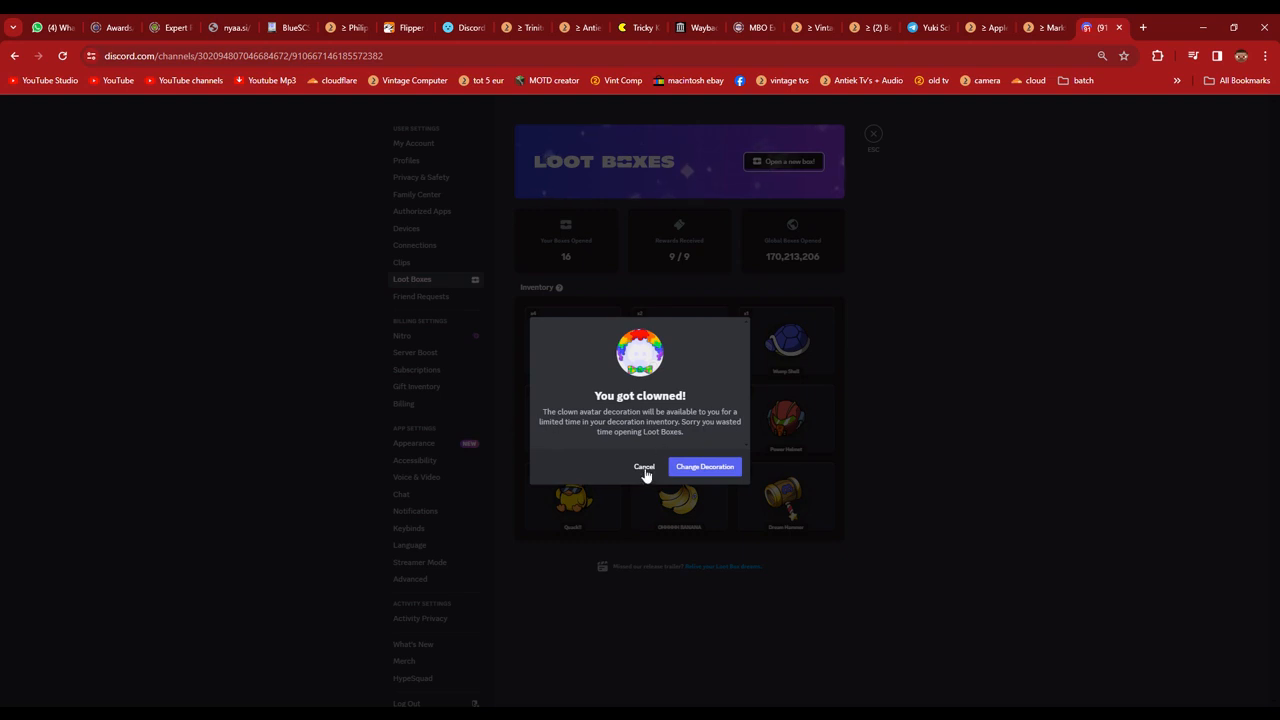
- Cancel the 'You got clowned!' decoration dialog without applying it
click(644, 467)
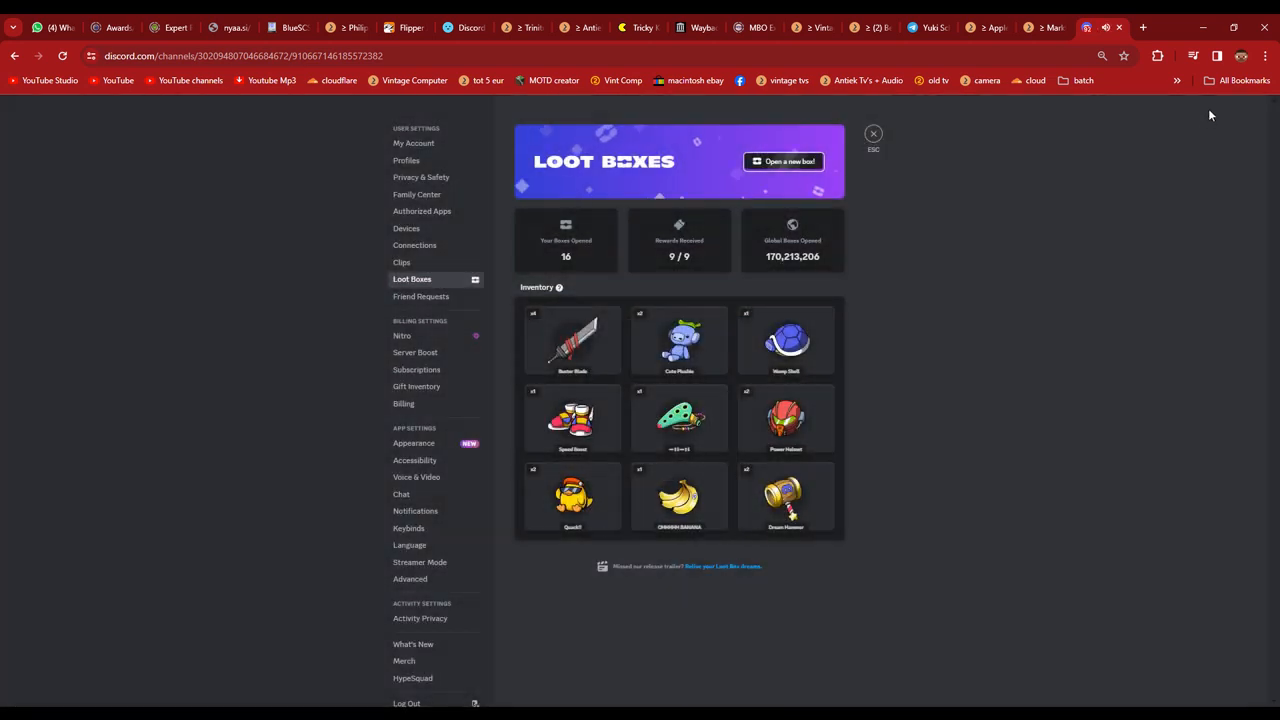